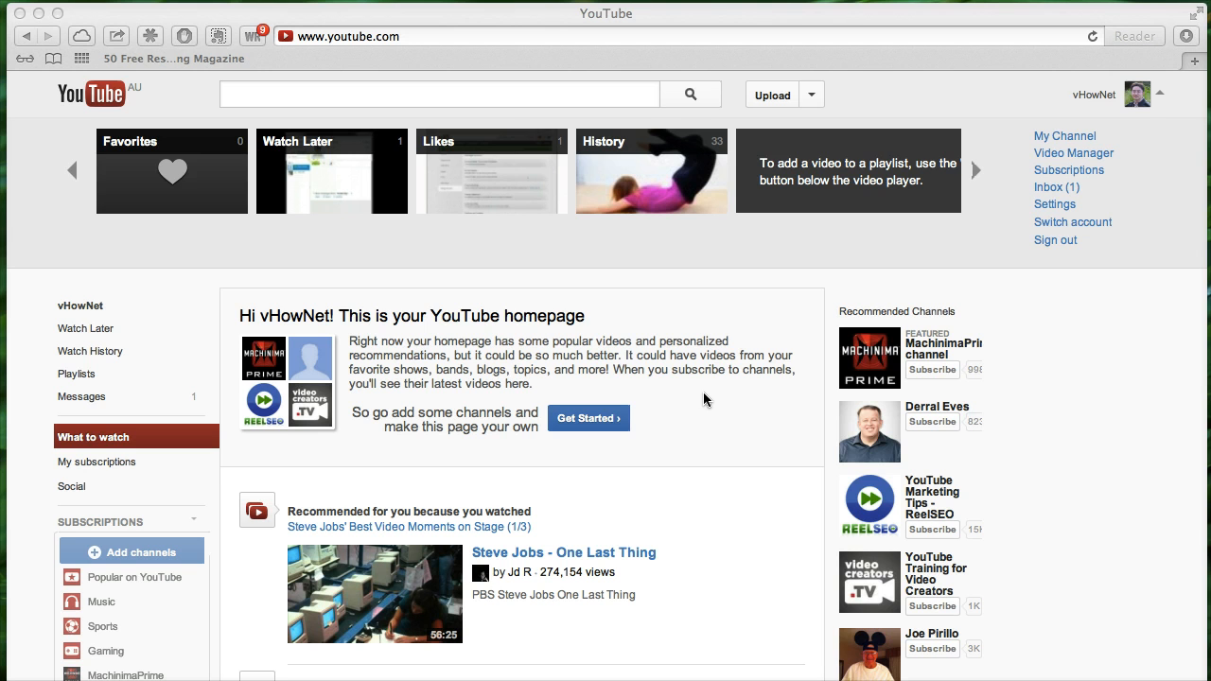
{"action": "mouse_move", "coordinate": [899, 304]}
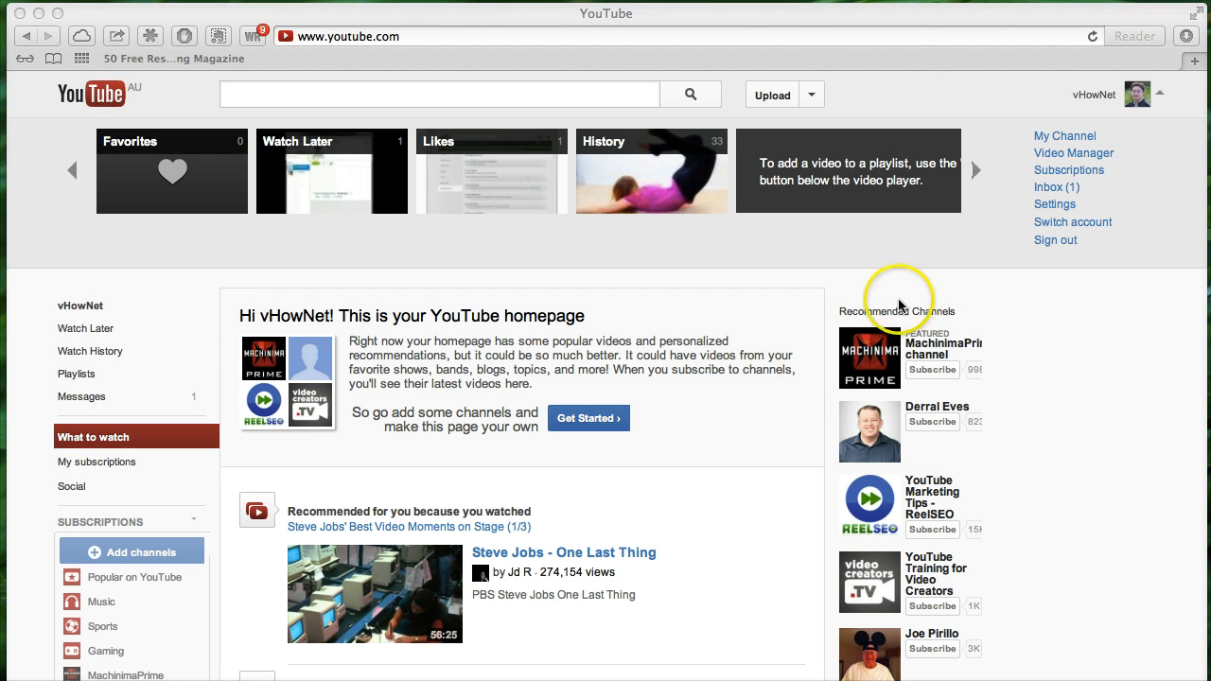
{"action": "mouse_move", "coordinate": [1069, 106]}
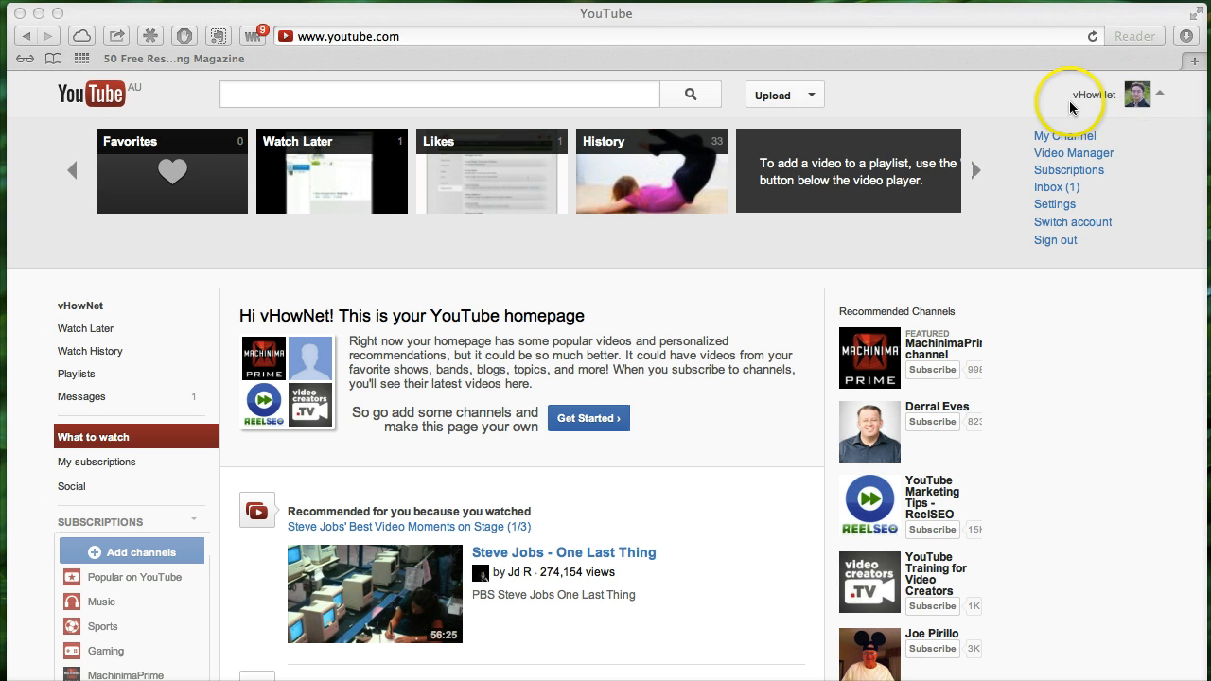
{"action": "mouse_move", "coordinate": [1065, 136]}
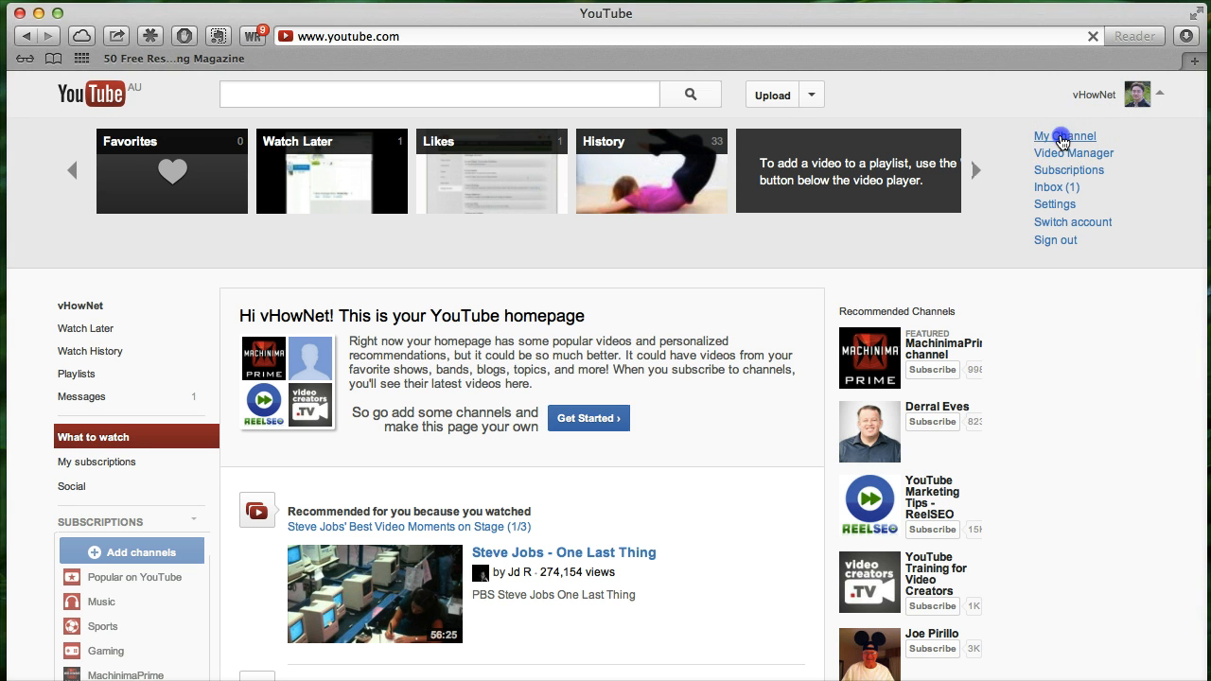
Go to your own channel page via My Channel on the YouTube homepage.
{"action": "left_click", "coordinate": [1064, 137]}
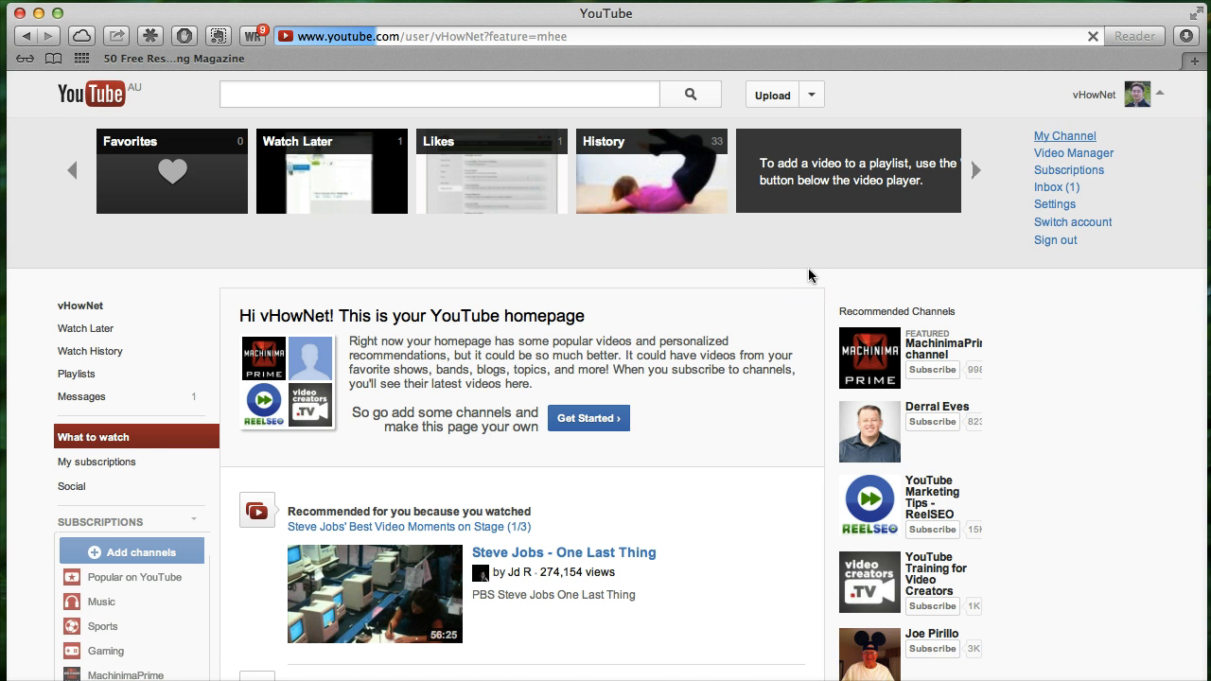
{"action": "left_click", "coordinate": [1063, 137]}
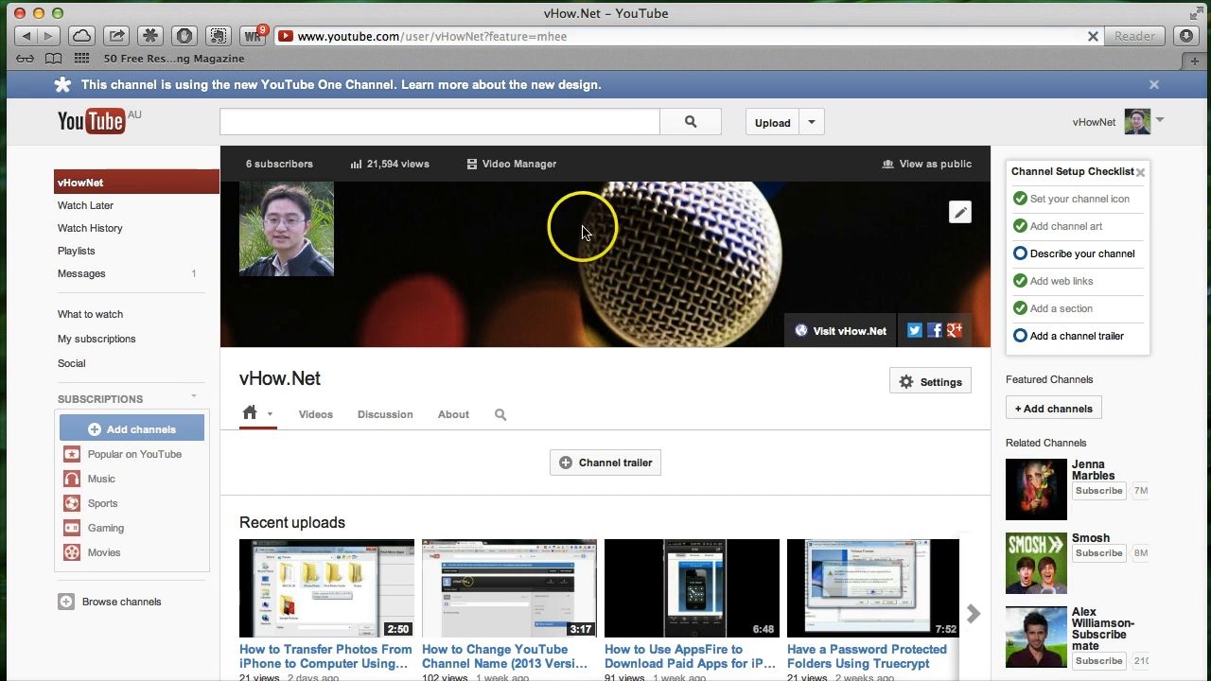
{"action": "mouse_move", "coordinate": [693, 333]}
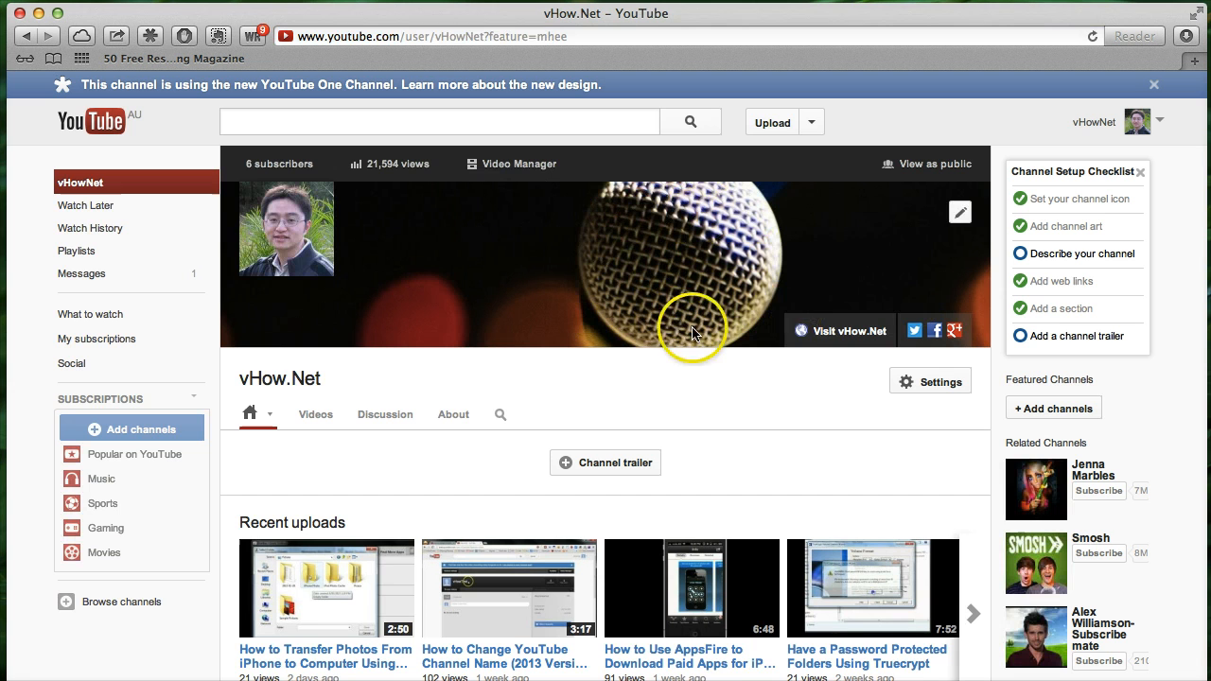
{"action": "mouse_move", "coordinate": [842, 335]}
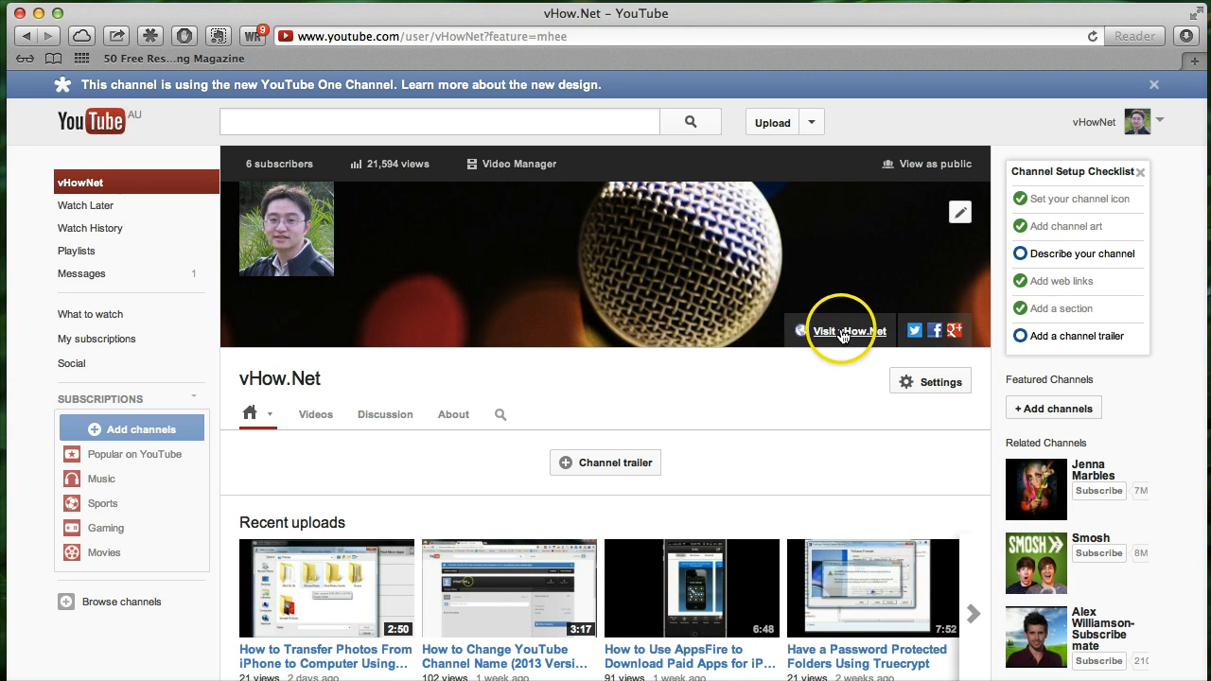
{"action": "mouse_move", "coordinate": [847, 331]}
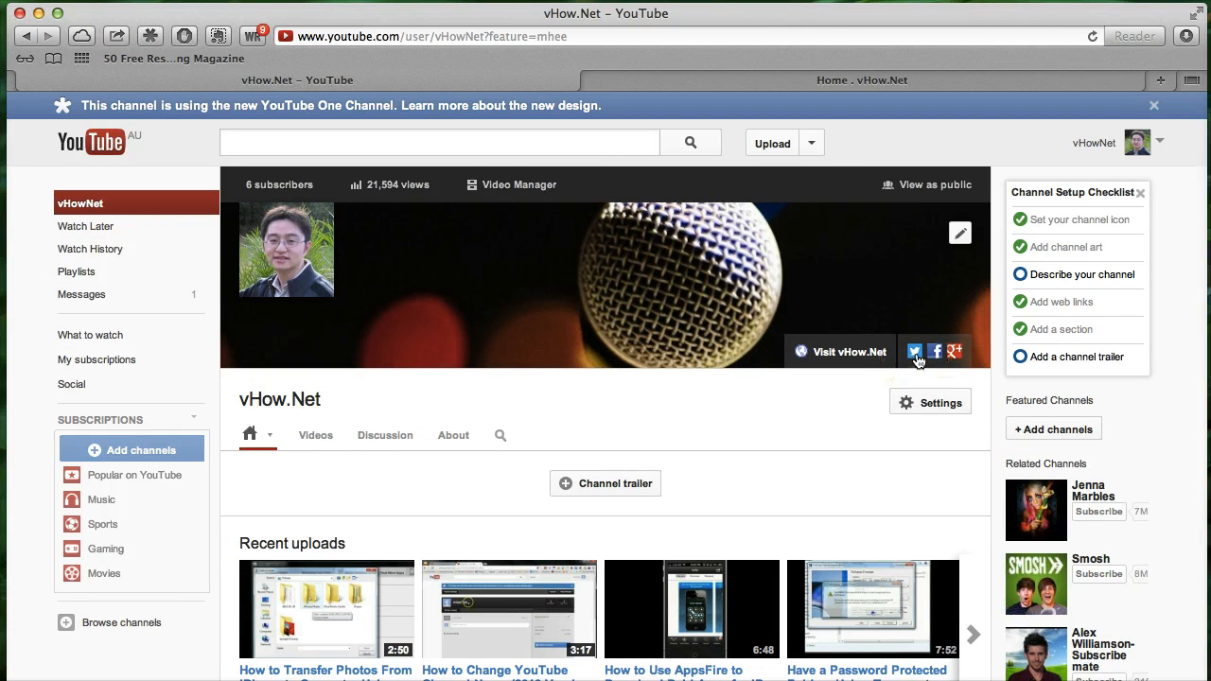
{"action": "mouse_move", "coordinate": [935, 350]}
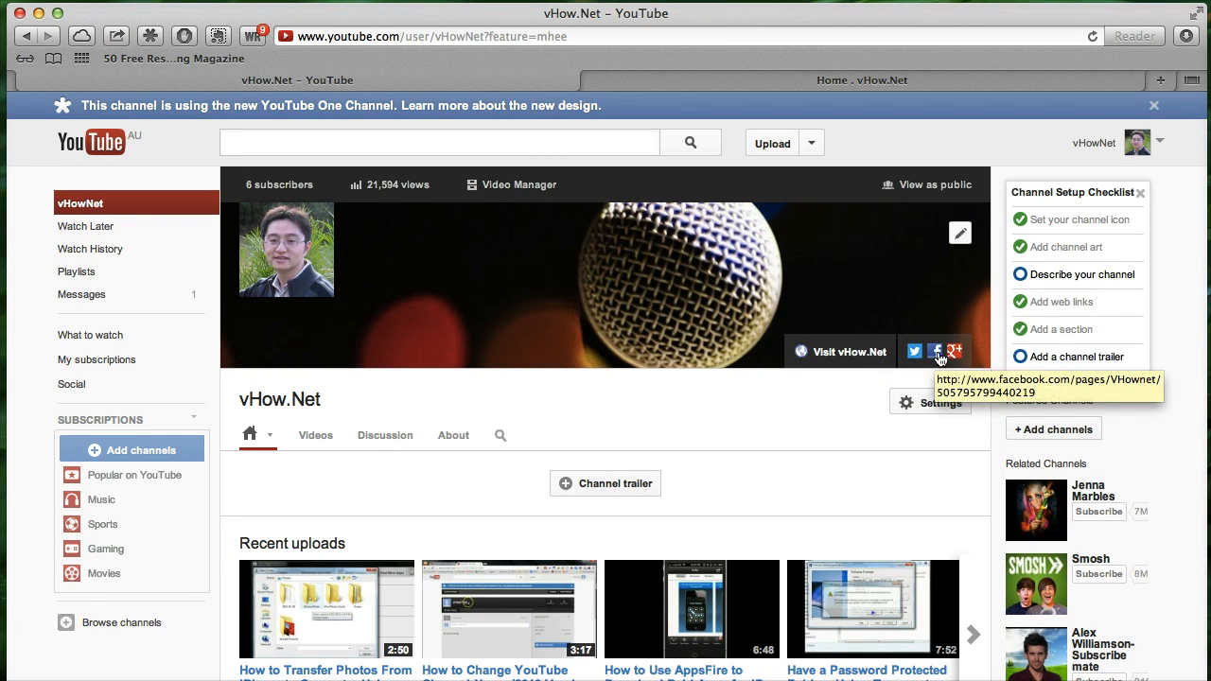
{"action": "mouse_move", "coordinate": [956, 352]}
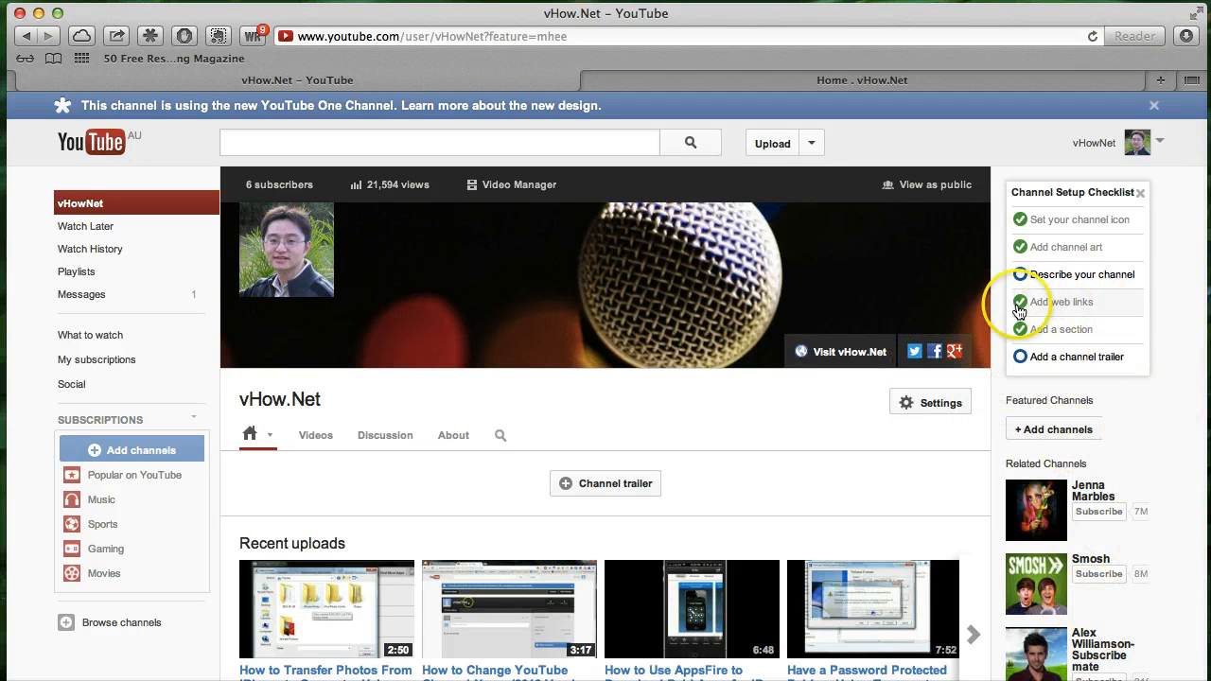
{"action": "mouse_move", "coordinate": [672, 337]}
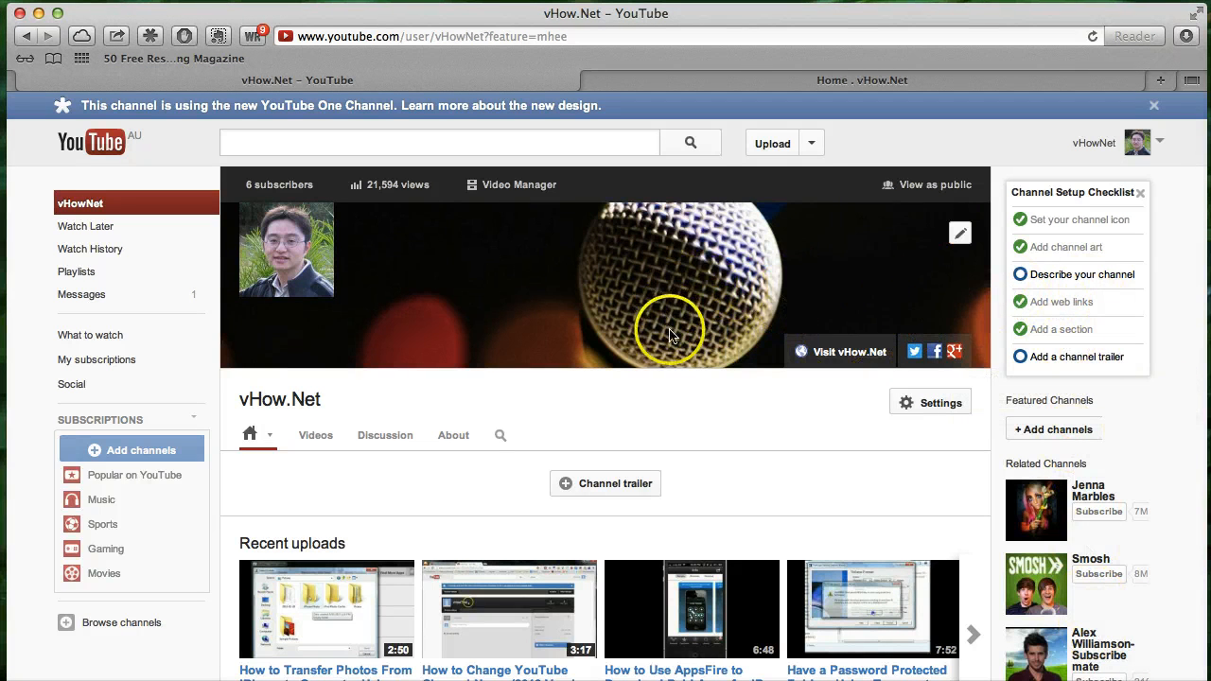
{"action": "mouse_move", "coordinate": [291, 249]}
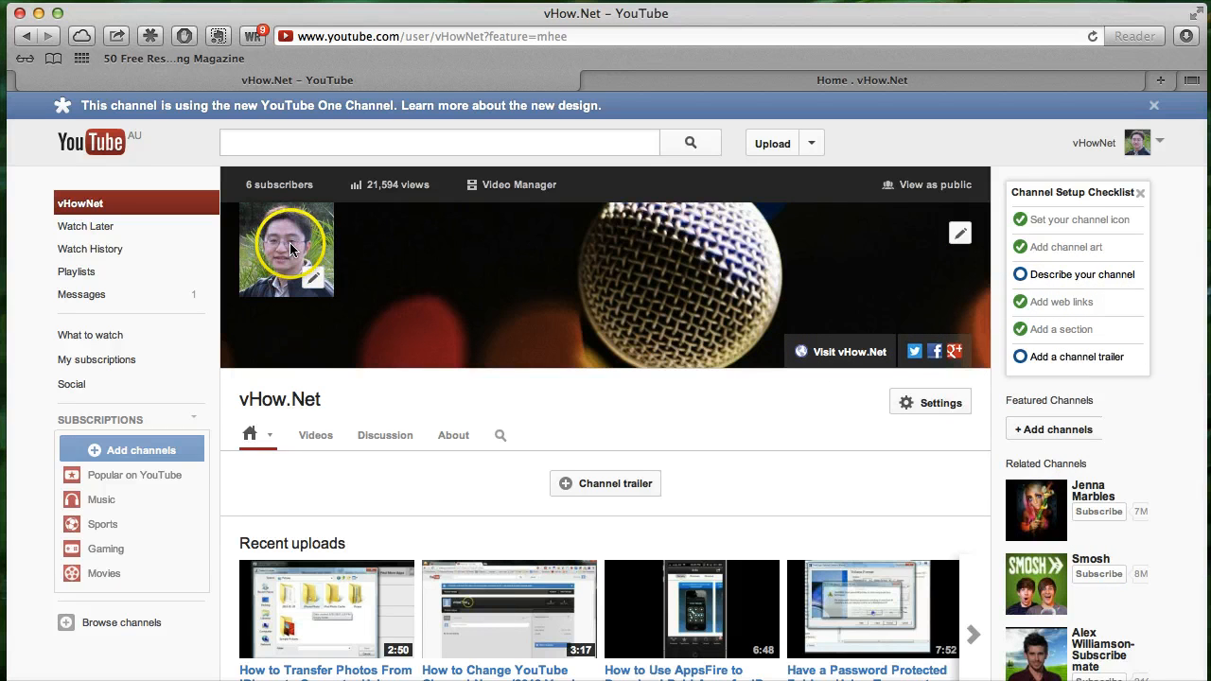
{"action": "mouse_move", "coordinate": [880, 313]}
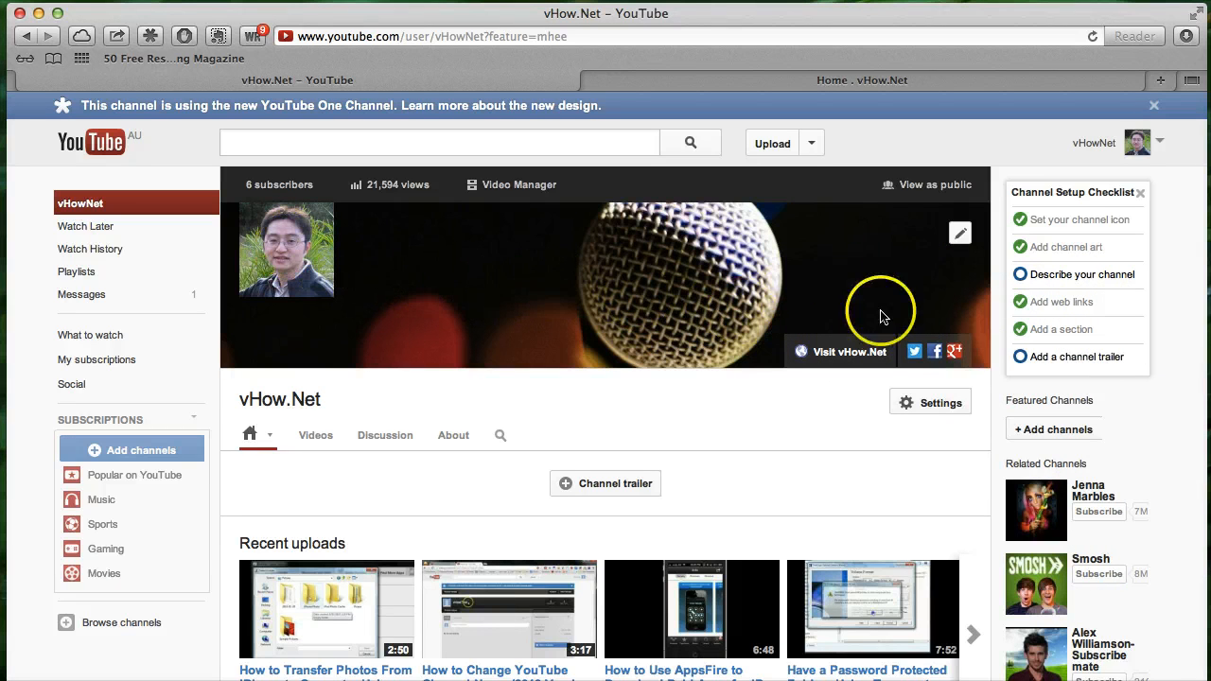
{"action": "mouse_move", "coordinate": [861, 272]}
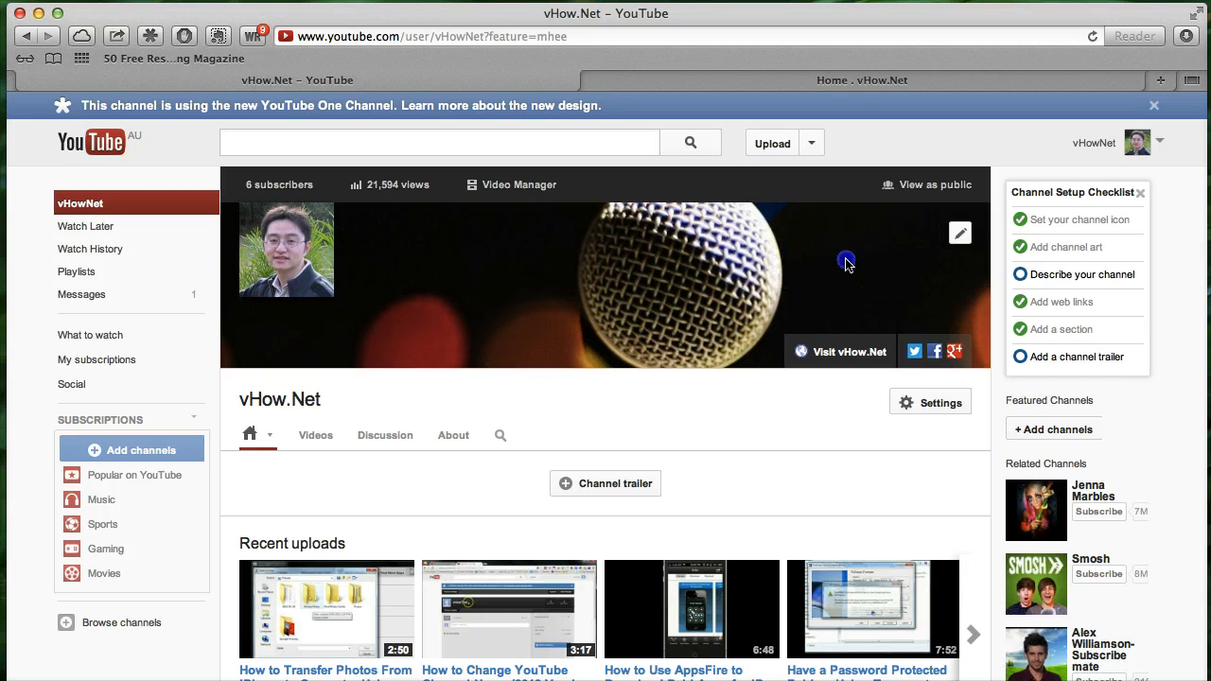
Use the pencil on the channel art to choose Edit links, reaching the link editor.
{"action": "left_click", "coordinate": [958, 233]}
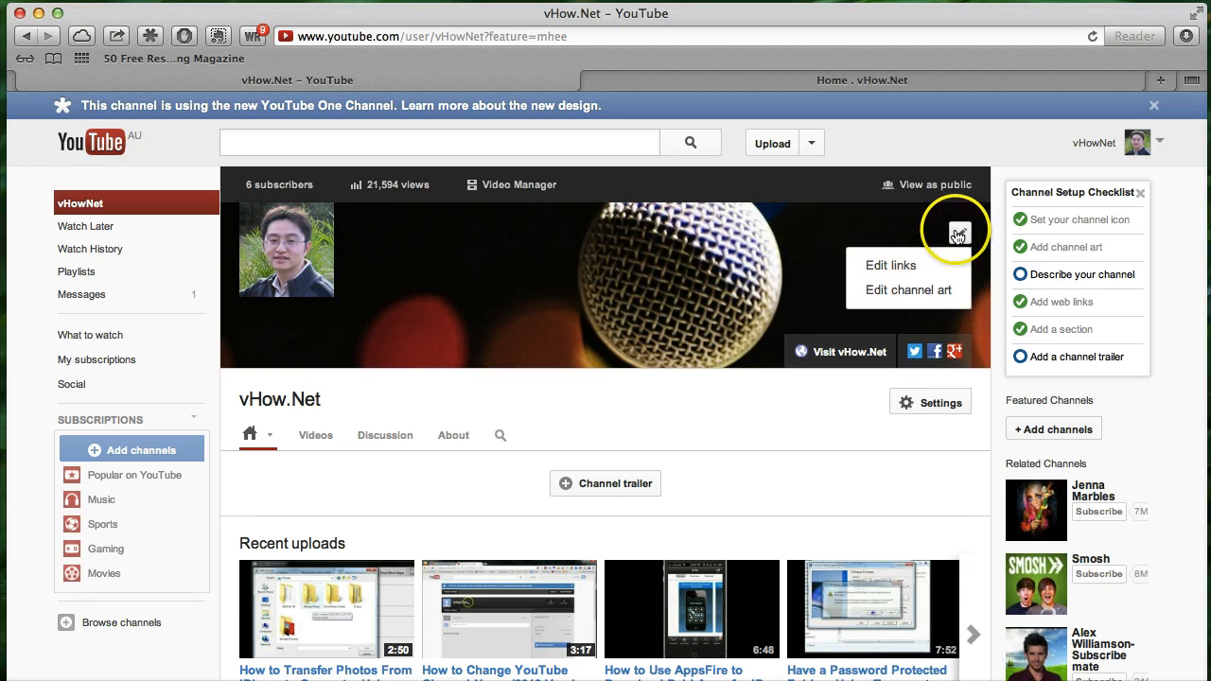
{"action": "mouse_move", "coordinate": [918, 265]}
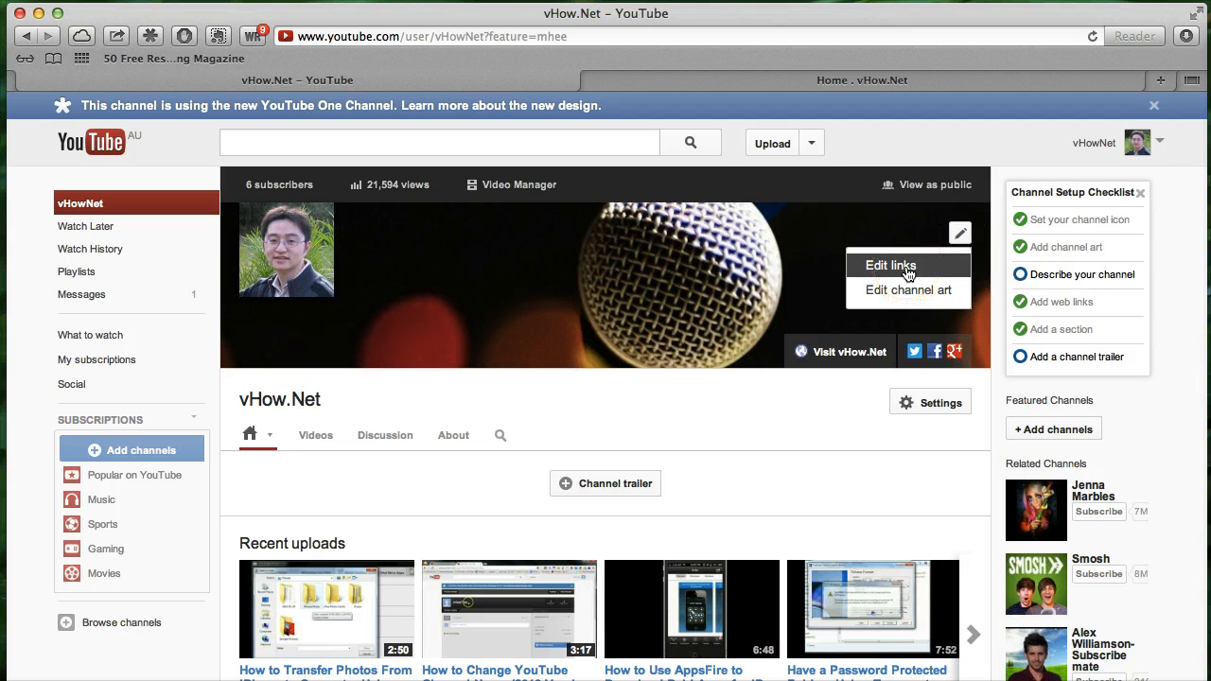
{"action": "left_click", "coordinate": [890, 264]}
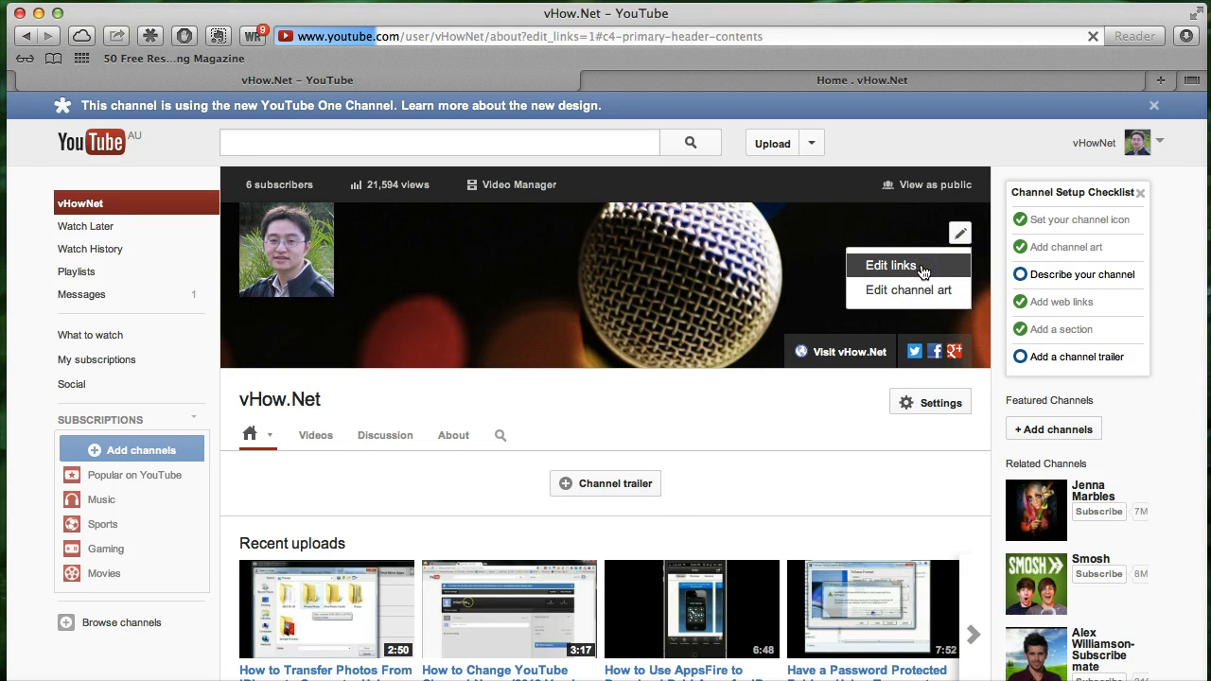
{"action": "left_click", "coordinate": [889, 264]}
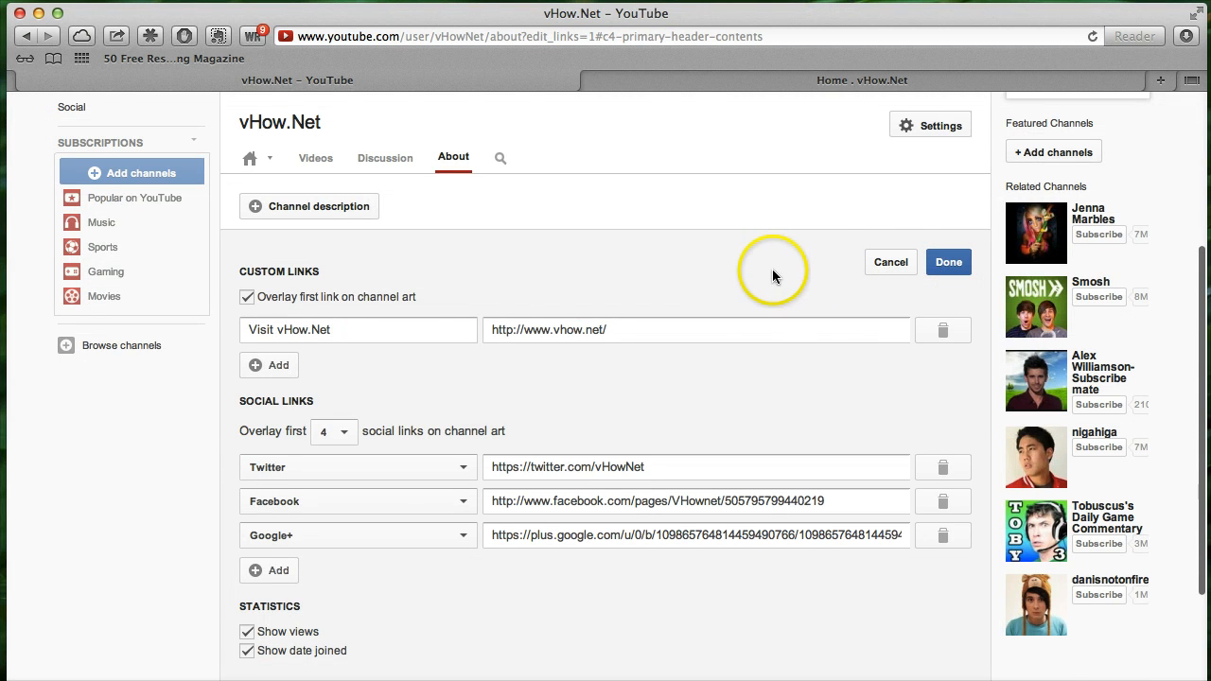
{"action": "scroll", "scroll_direction": "up", "scroll_amount": 3}
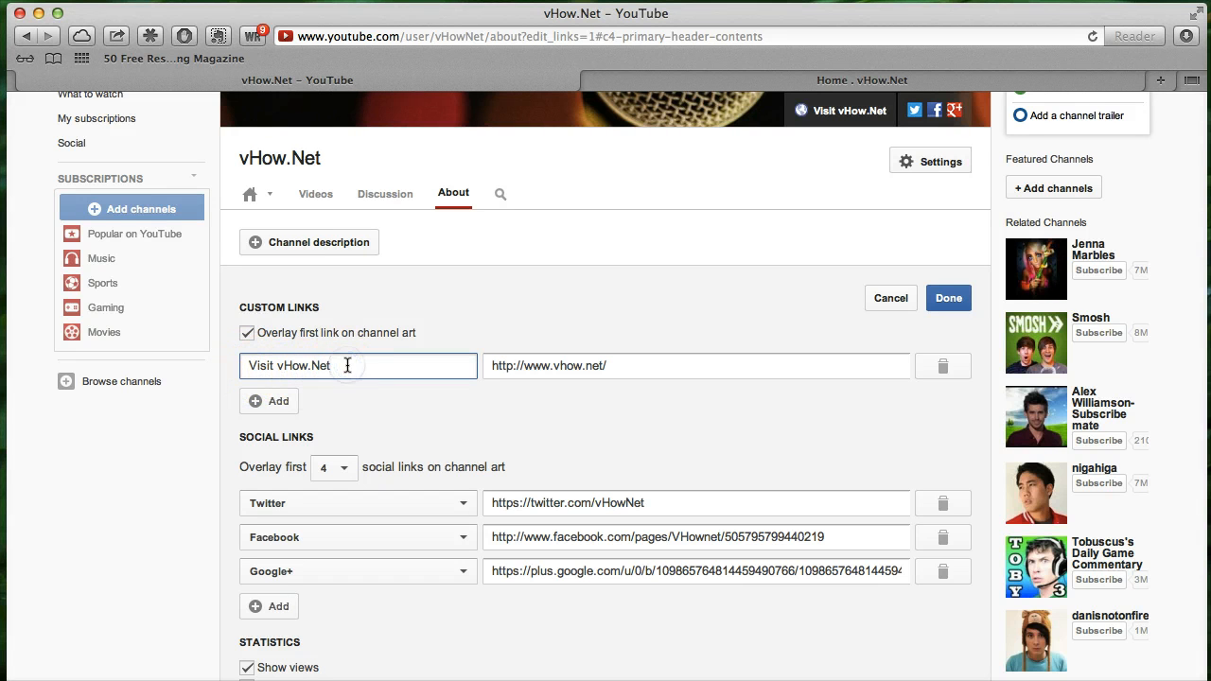
{"action": "left_click", "coordinate": [696, 365]}
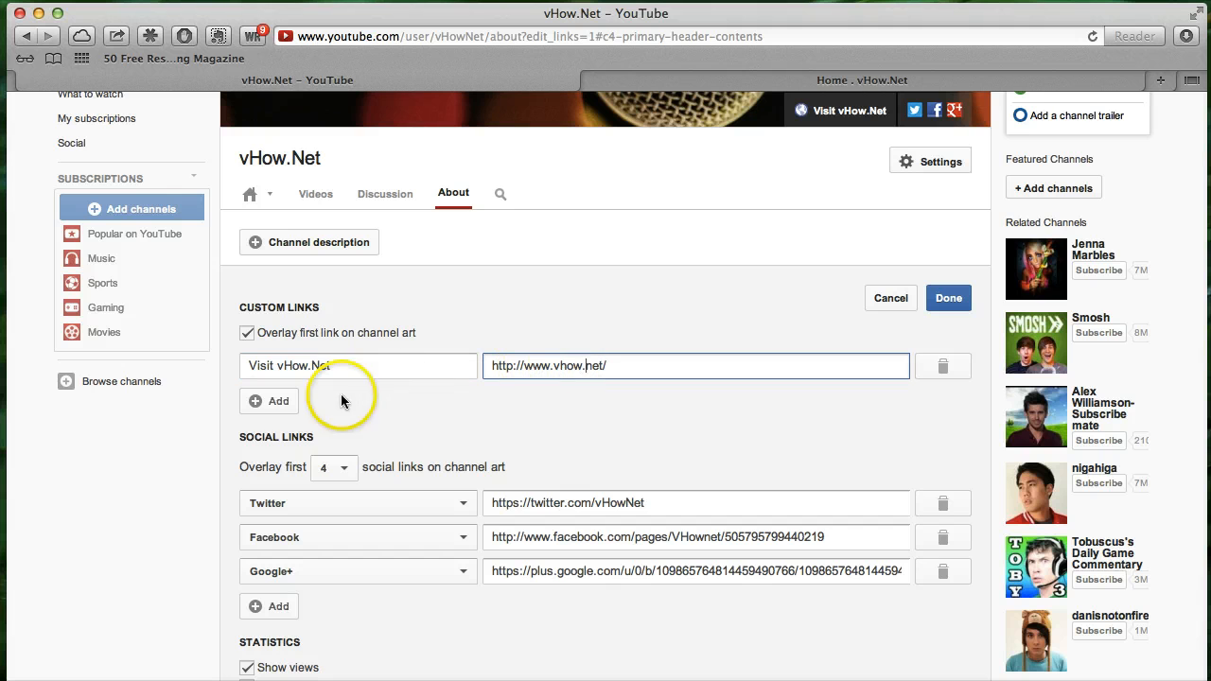
{"action": "left_click", "coordinate": [268, 401]}
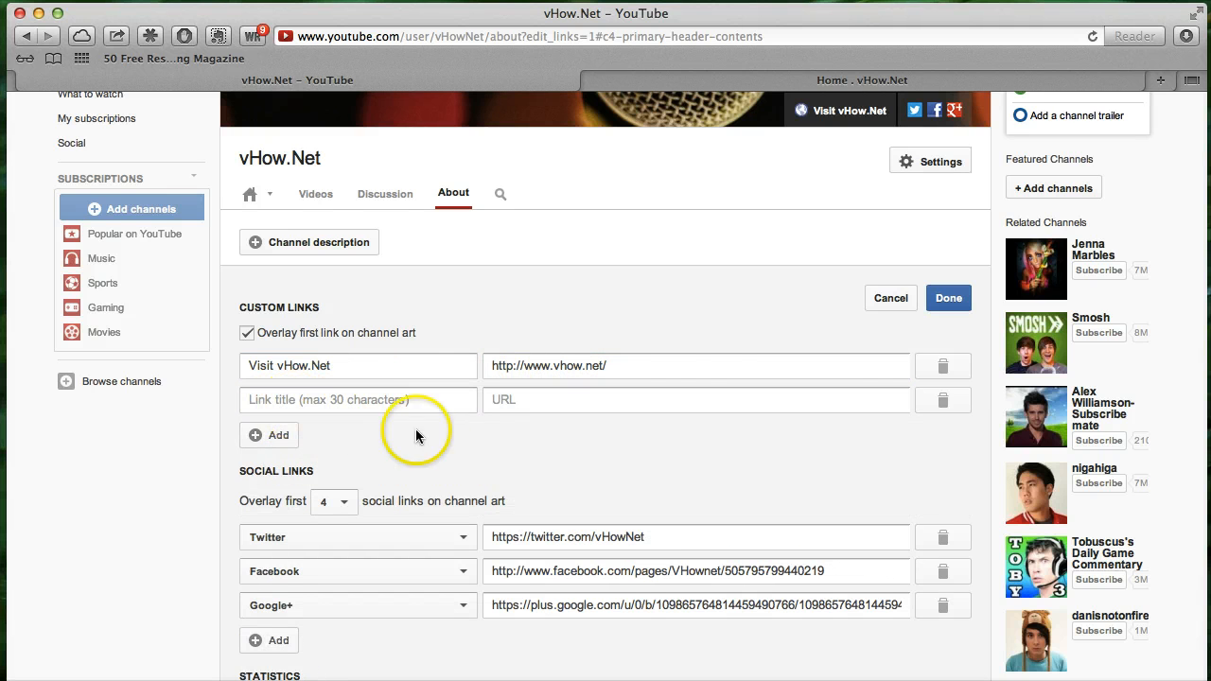
{"action": "left_click", "coordinate": [942, 399]}
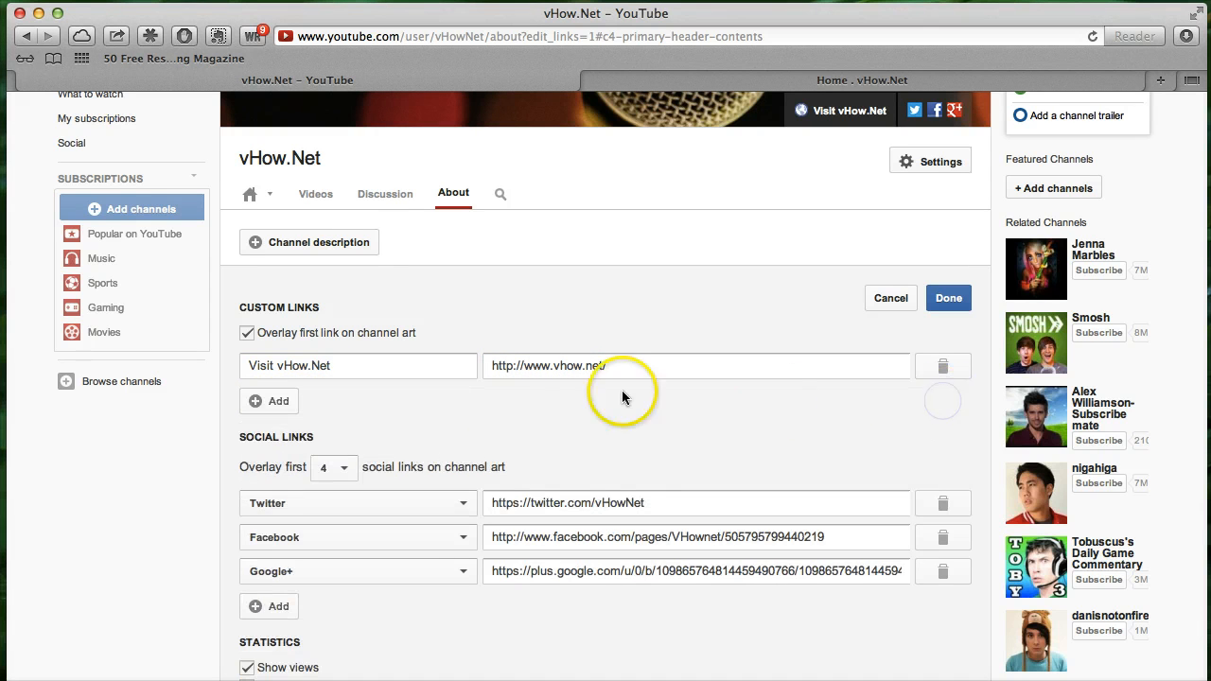
{"action": "scroll", "scroll_direction": "down", "scroll_amount": 3}
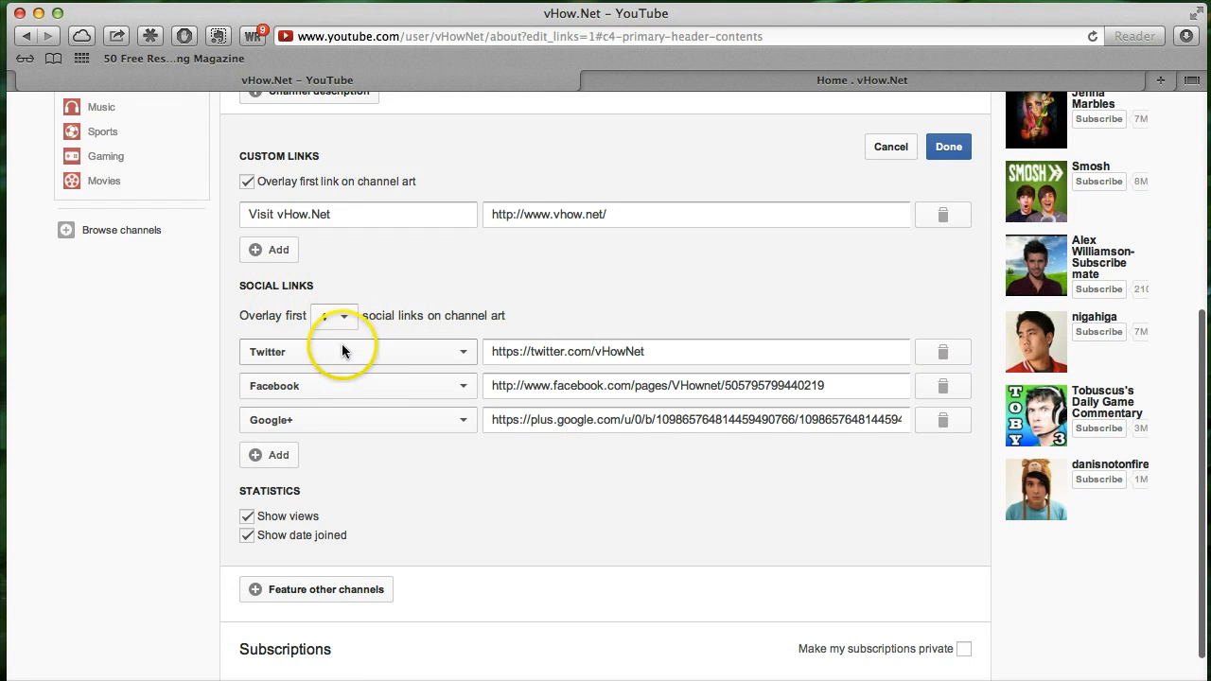
{"action": "left_click", "coordinate": [333, 314]}
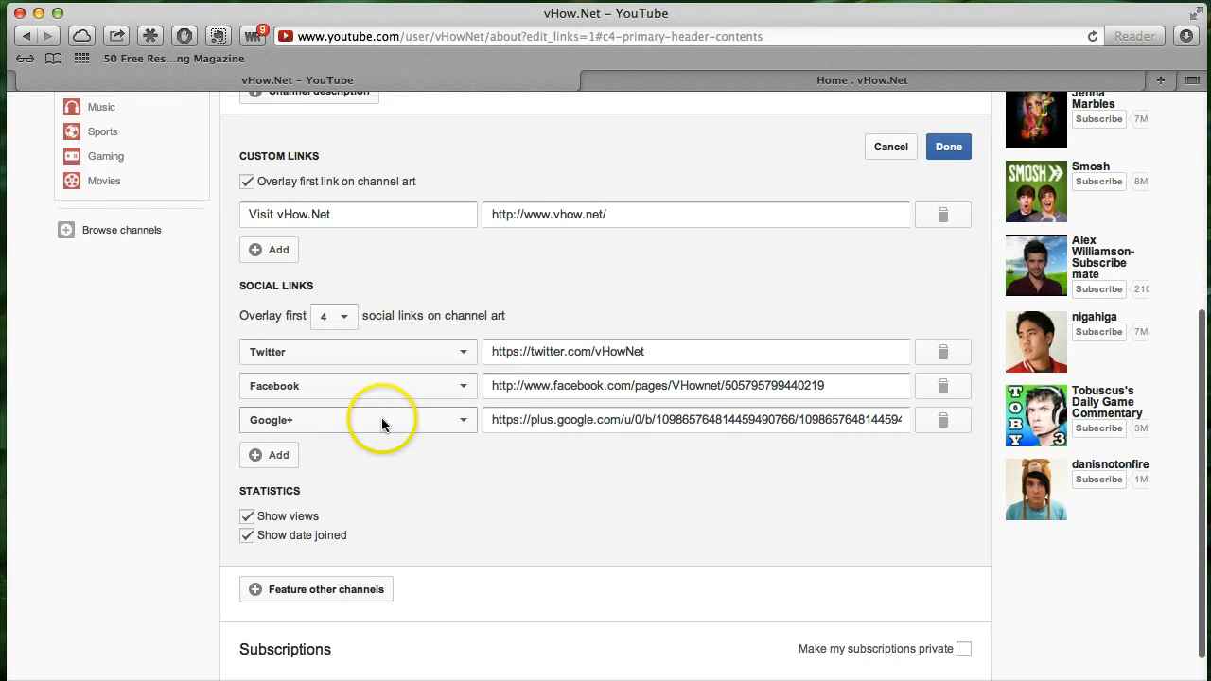
{"action": "mouse_move", "coordinate": [615, 496]}
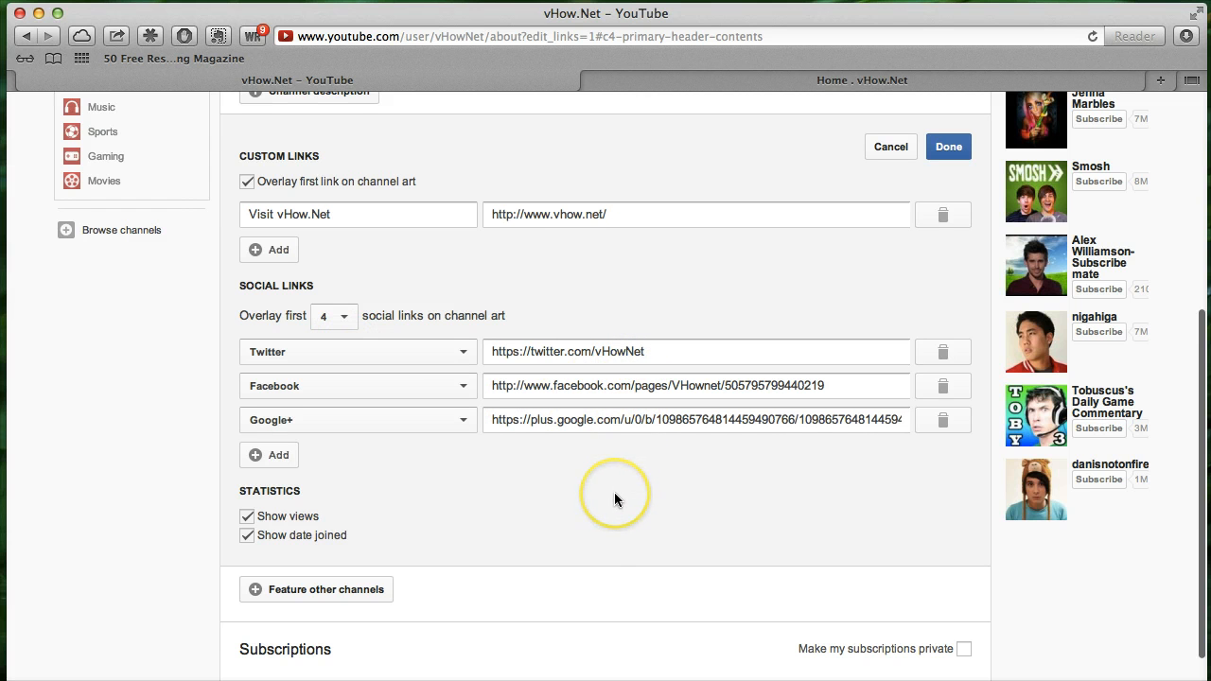
{"action": "scroll", "scroll_direction": "up", "scroll_amount": 3}
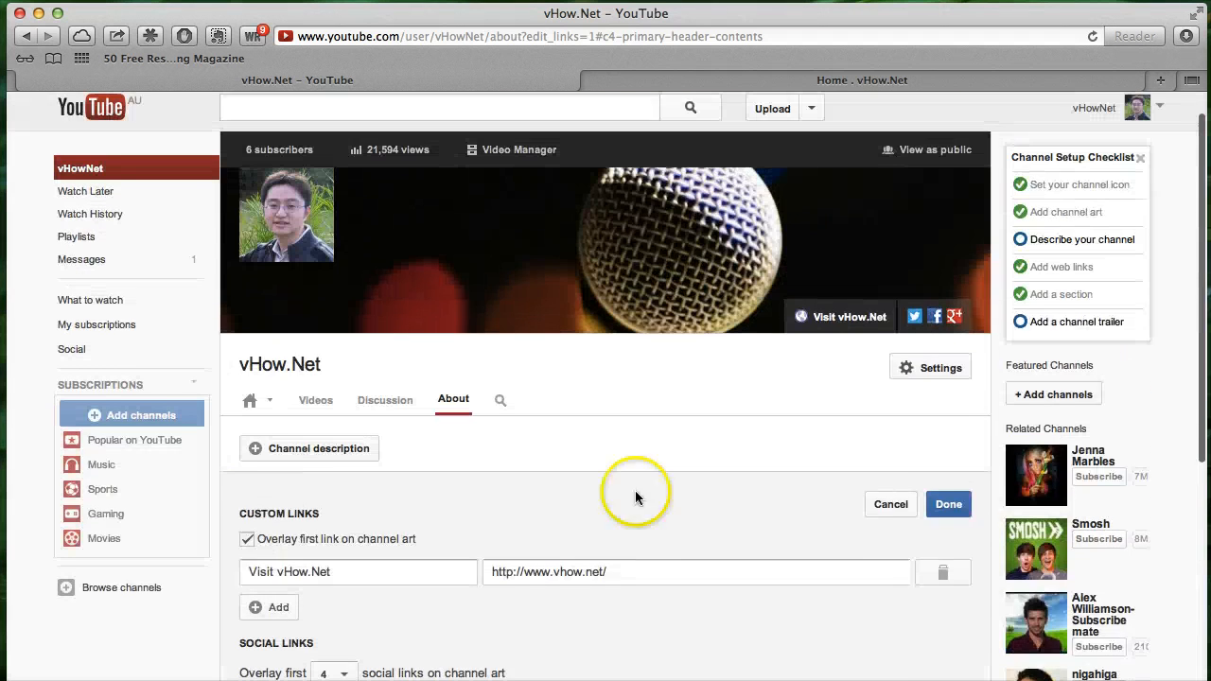
Save the edited links with Done so About shows Visit vHow.Net, then reach the account menu.
{"action": "left_click", "coordinate": [948, 504]}
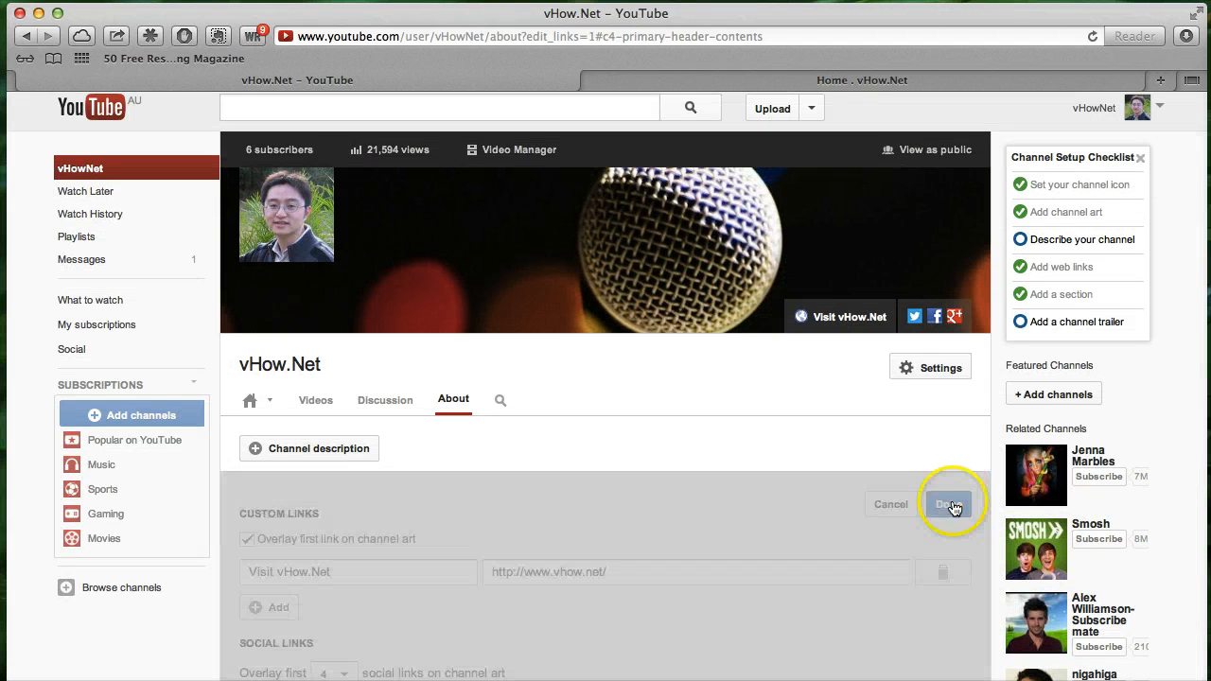
{"action": "left_click", "coordinate": [950, 503]}
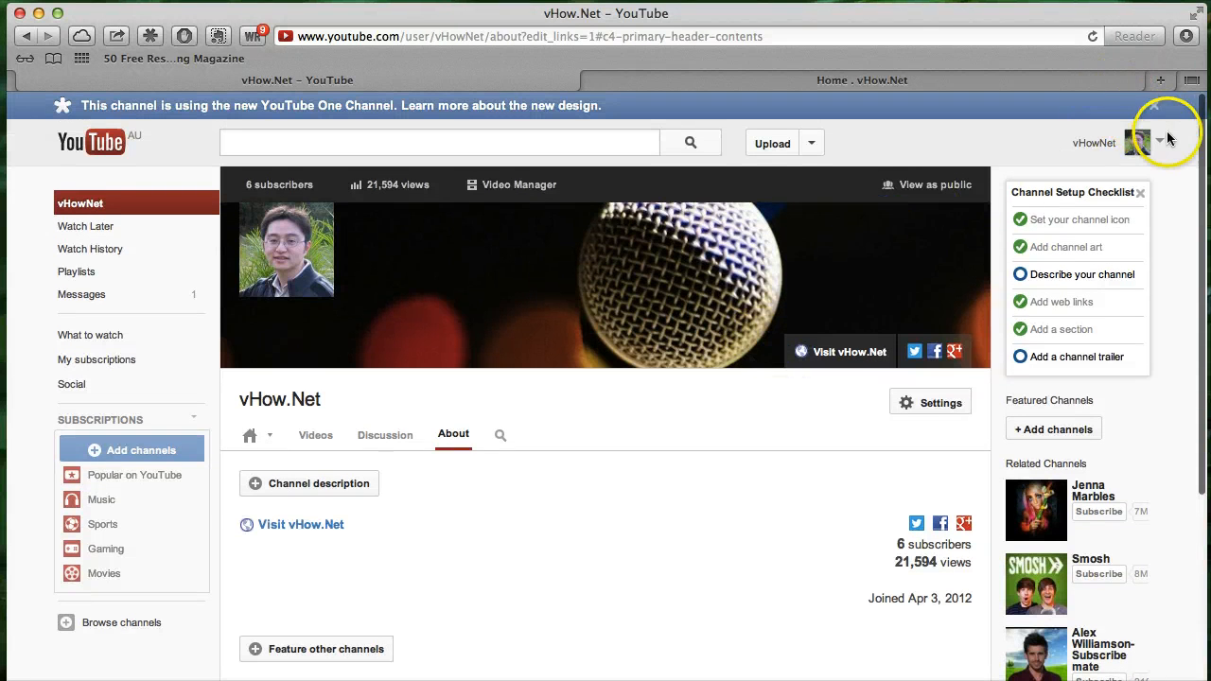
{"action": "left_click", "coordinate": [1143, 144]}
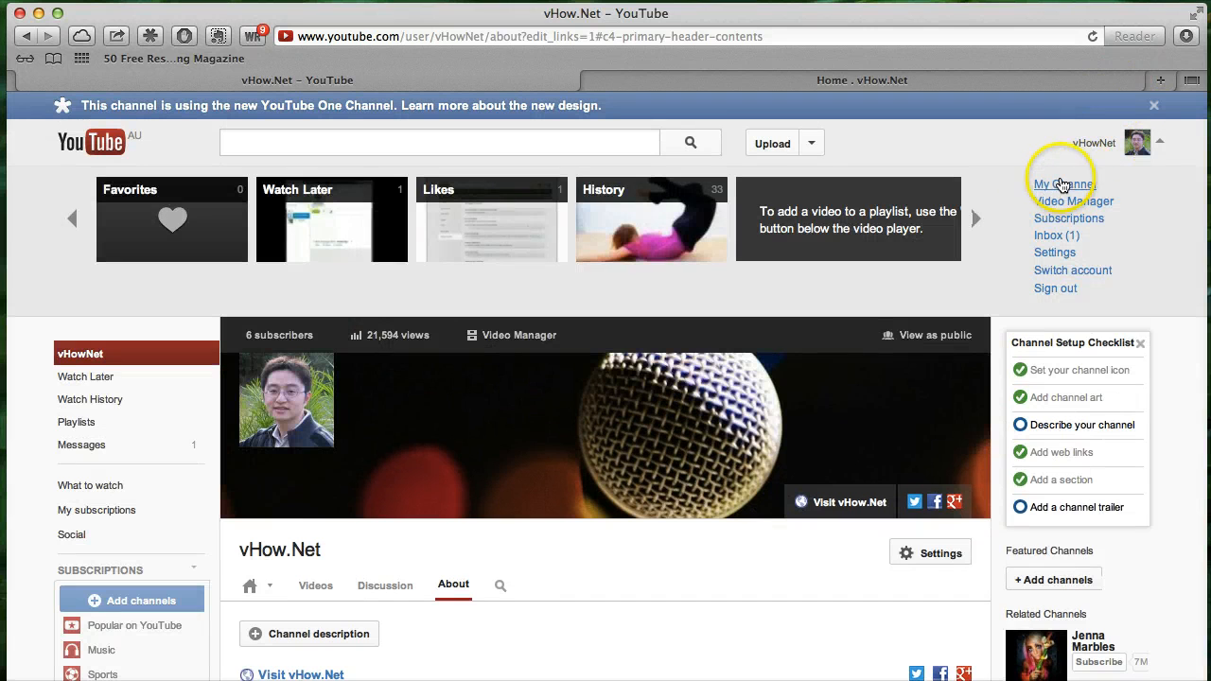
Return to the channel home via My Channel and view the header links over the channel art.
{"action": "left_click", "coordinate": [1062, 184]}
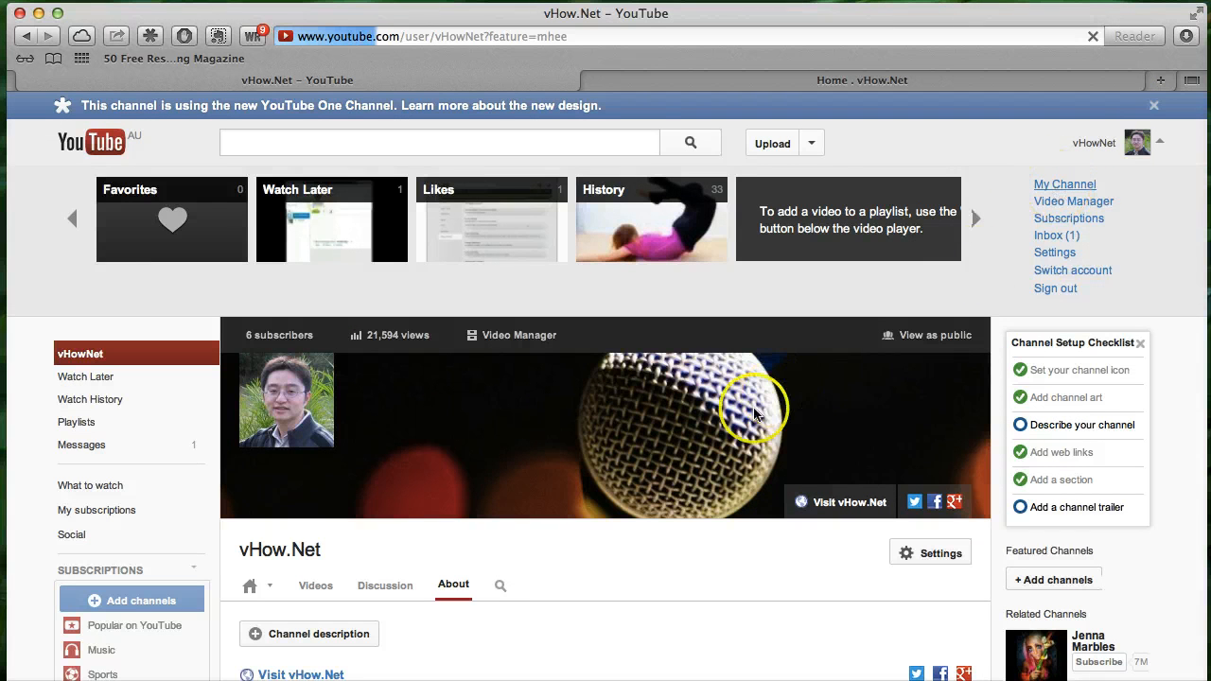
{"action": "scroll", "scroll_direction": "down", "scroll_amount": 3}
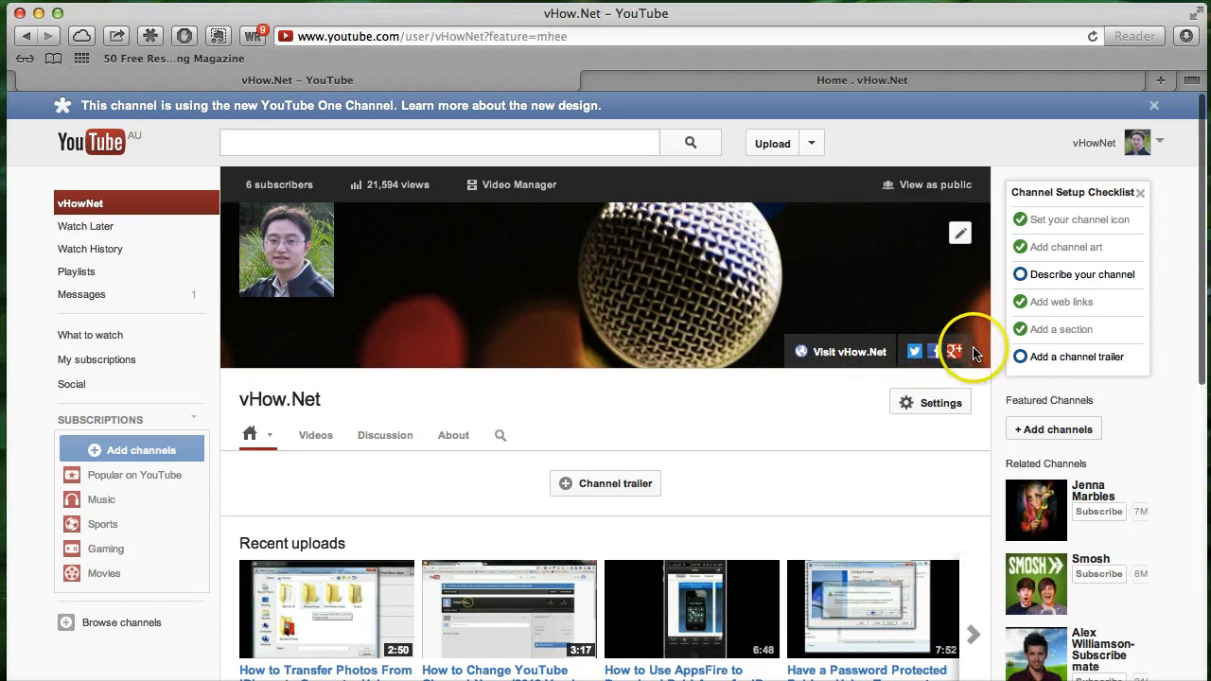
{"action": "mouse_move", "coordinate": [583, 403]}
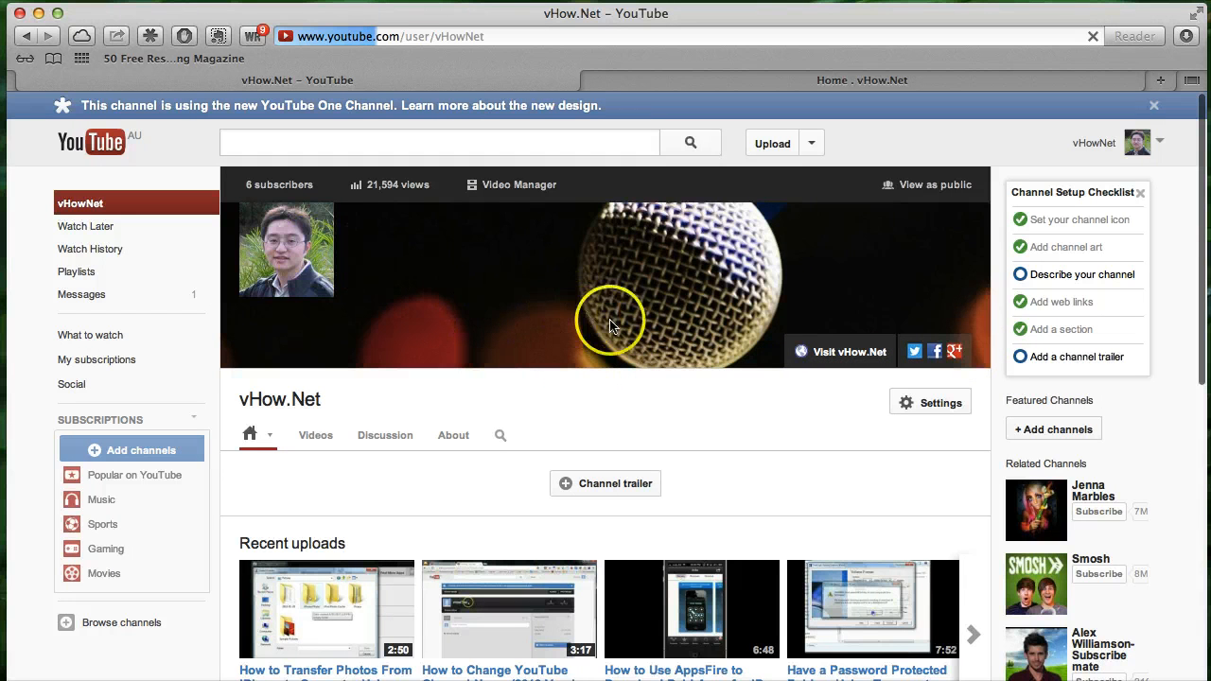
{"action": "mouse_move", "coordinate": [603, 401]}
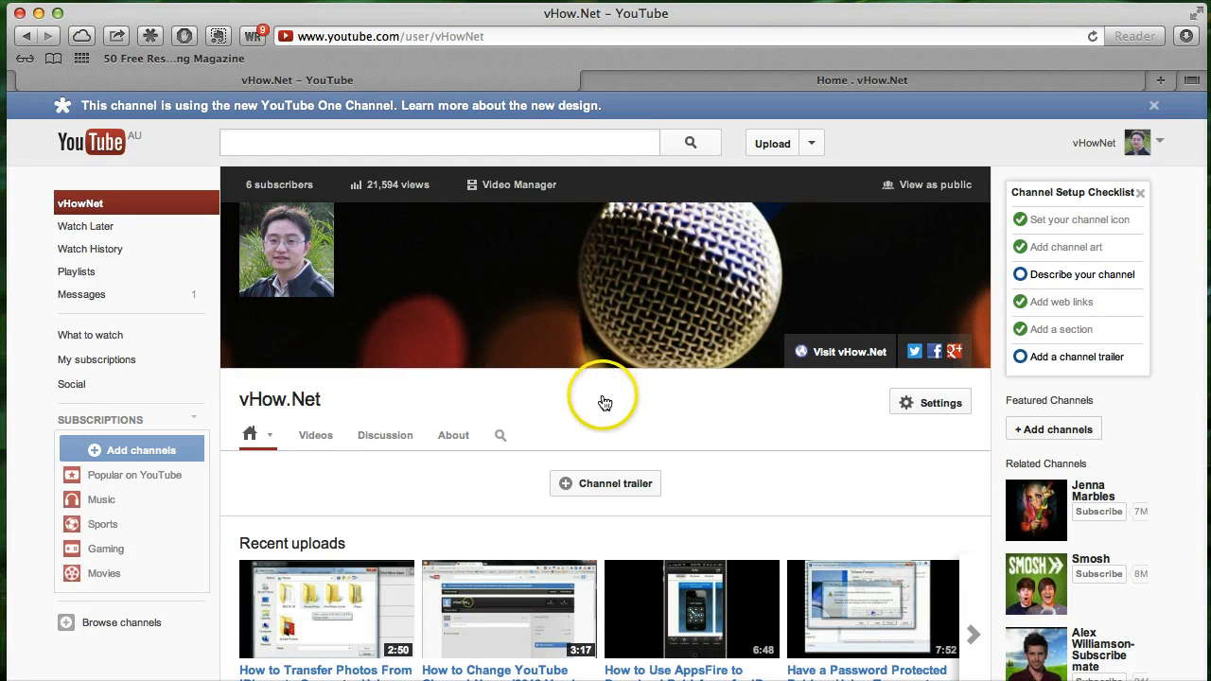
{"action": "mouse_move", "coordinate": [605, 401]}
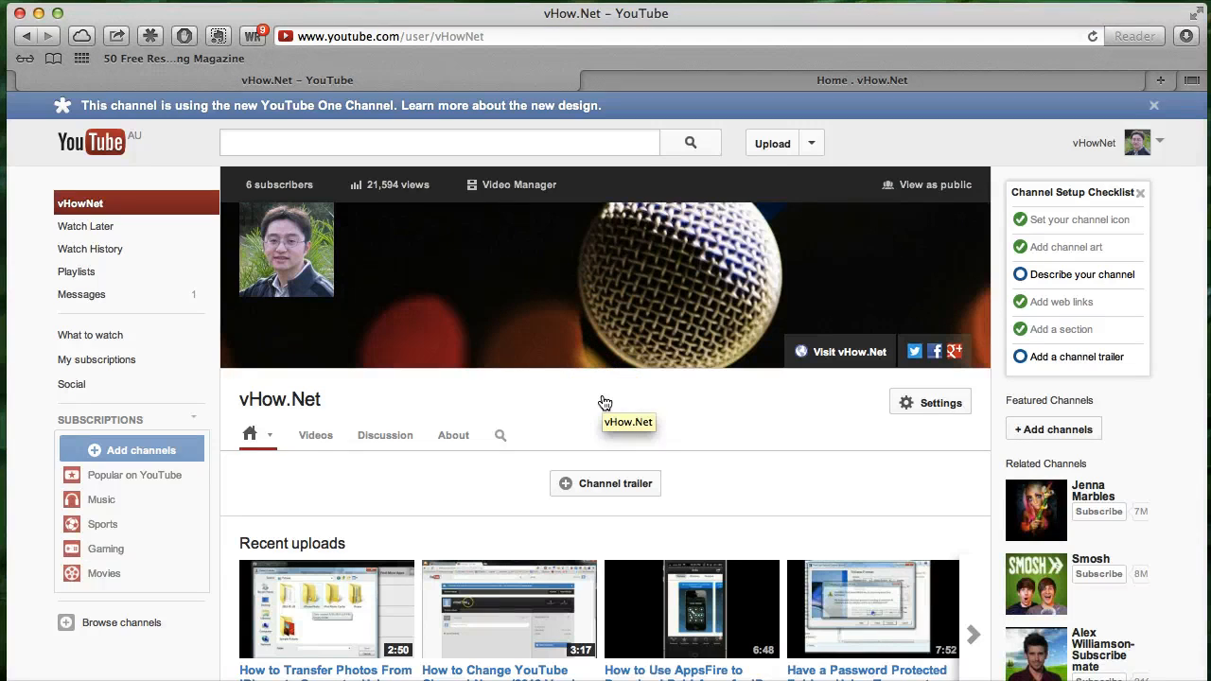